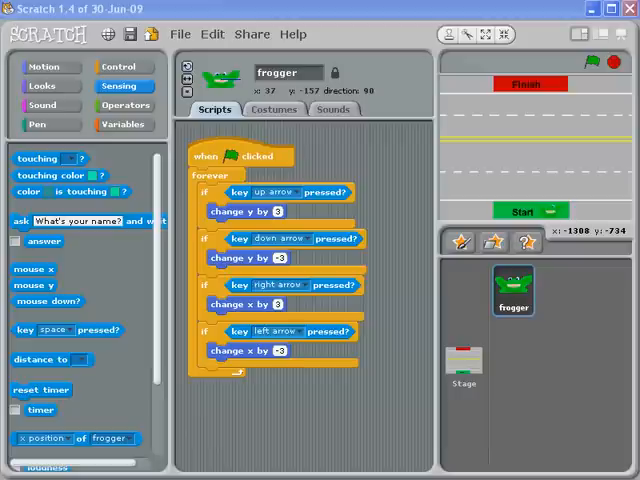
{"action": "mouse_move", "coordinate": [375, 224]}
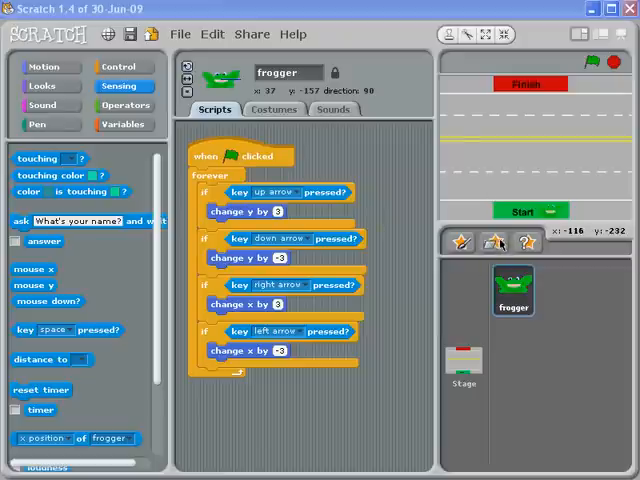
- Pick the car-blue image from the Transportation sprite folder
{"action": "left_click", "coordinate": [483, 237]}
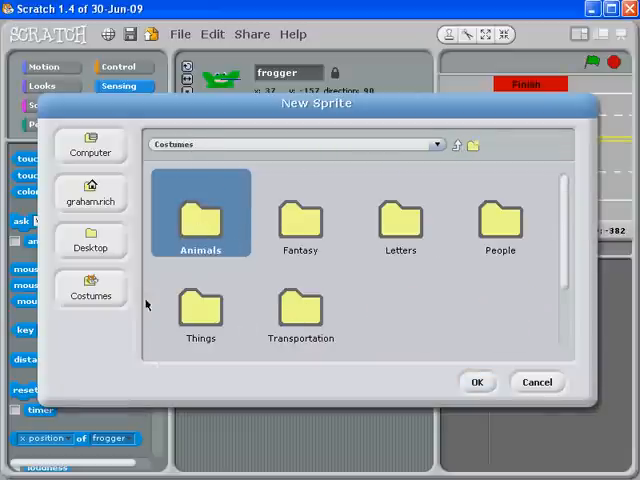
{"action": "mouse_move", "coordinate": [315, 317]}
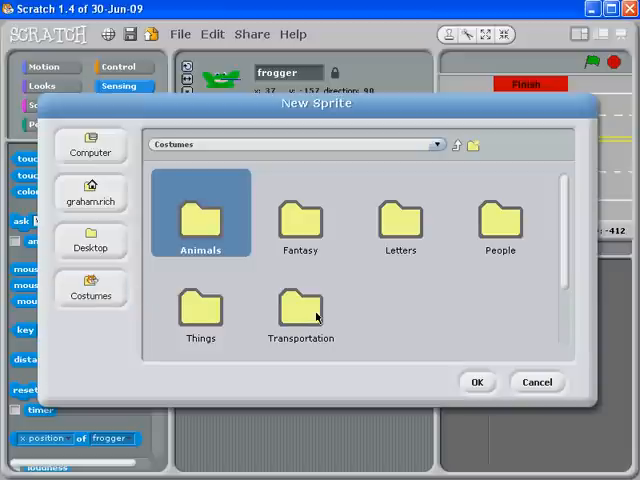
{"action": "double_click", "coordinate": [300, 315]}
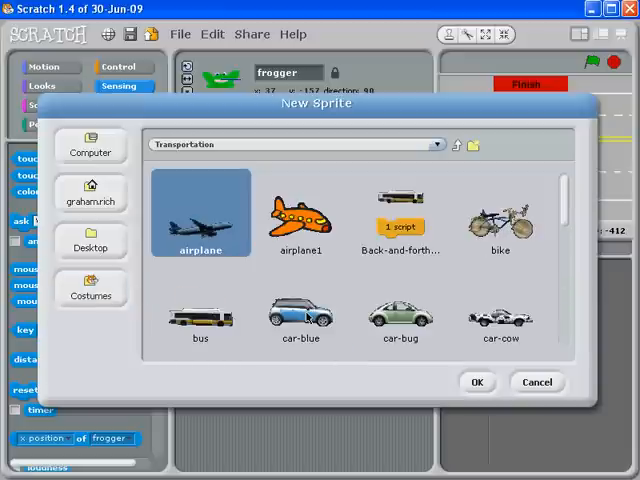
{"action": "scroll", "scroll_direction": "down", "scroll_amount": 3}
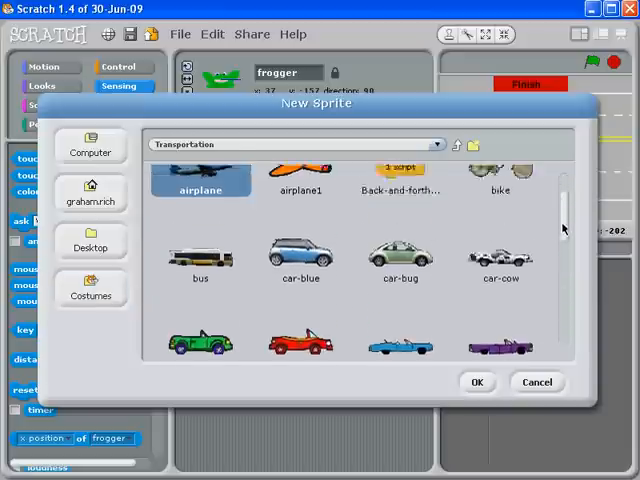
{"action": "left_click", "coordinate": [477, 382]}
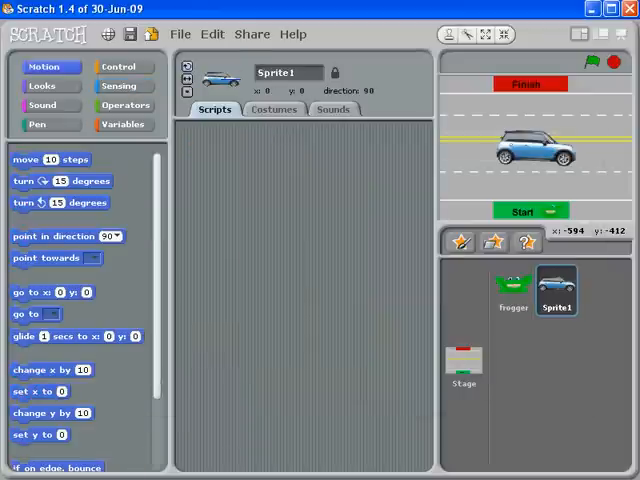
{"action": "mouse_move", "coordinate": [483, 103]}
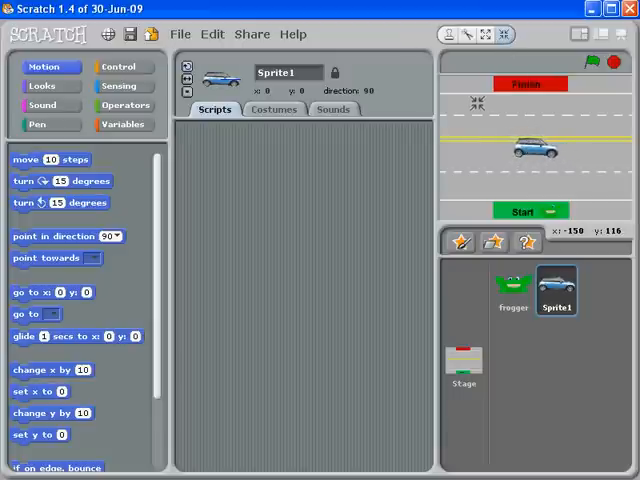
- Drag the blue car to the left end of the bottom road lane
{"action": "left_click_drag", "start_coordinate": [518, 147], "coordinate": [459, 155]}
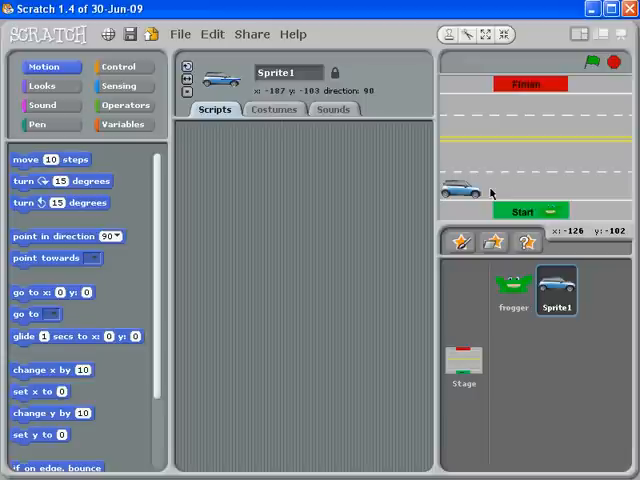
{"action": "mouse_move", "coordinate": [625, 193]}
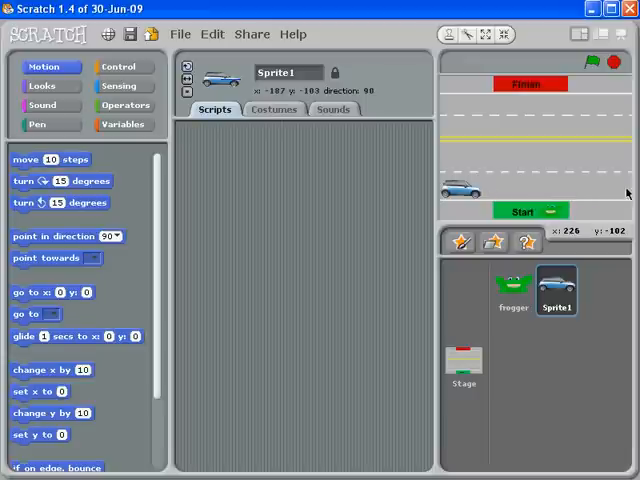
{"action": "mouse_move", "coordinate": [619, 187]}
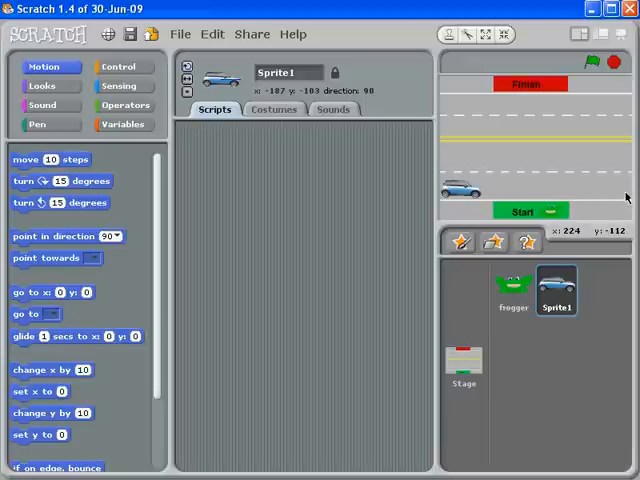
{"action": "mouse_move", "coordinate": [617, 183]}
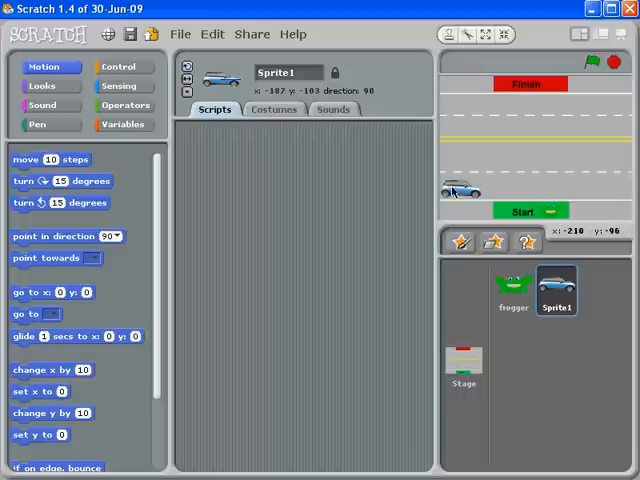
{"action": "mouse_move", "coordinate": [600, 197]}
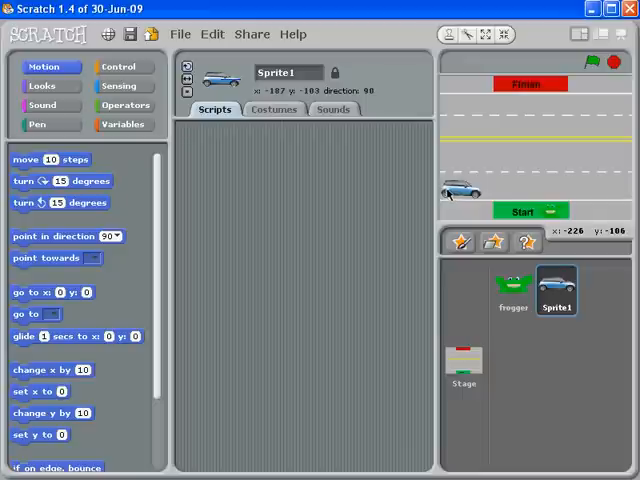
{"action": "mouse_move", "coordinate": [595, 195]}
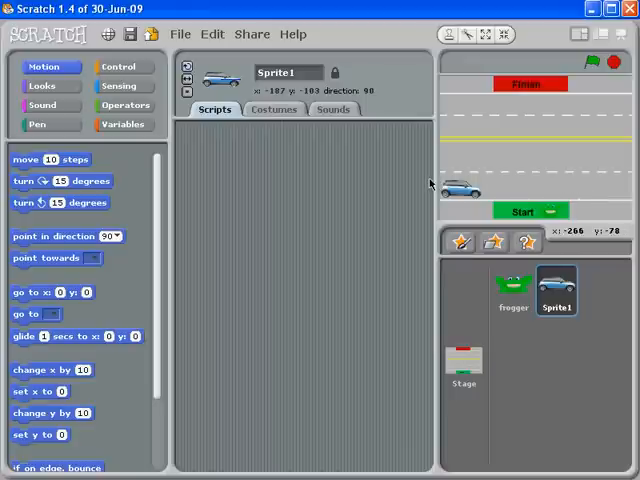
- Build a when-green-flag-clicked script with a forever loop holding a 'change x by' block
{"action": "left_click", "coordinate": [116, 67]}
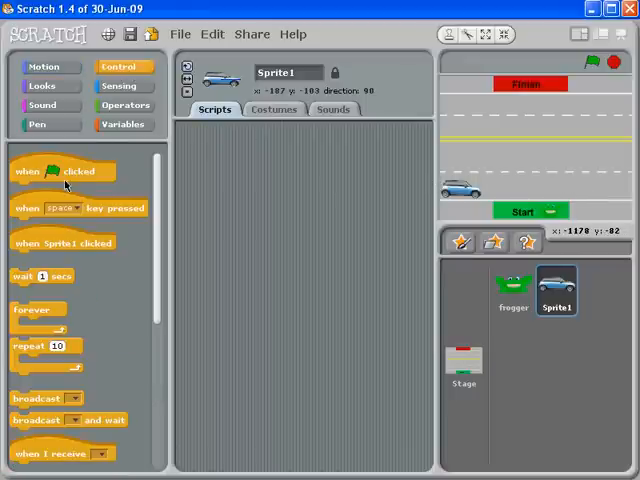
{"action": "left_click_drag", "start_coordinate": [62, 171], "coordinate": [245, 165]}
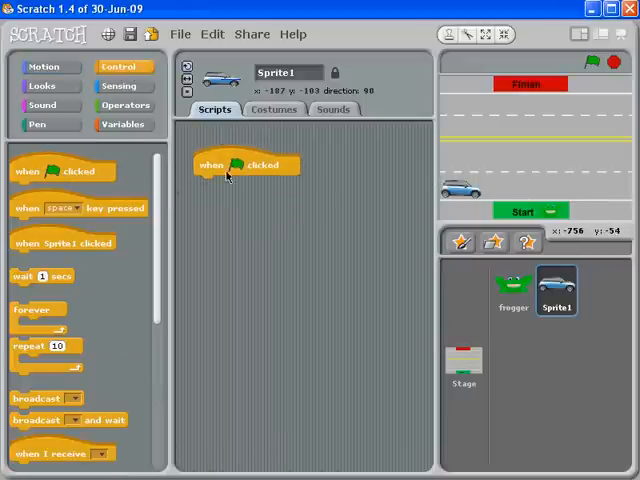
{"action": "left_click_drag", "start_coordinate": [37, 309], "coordinate": [218, 222]}
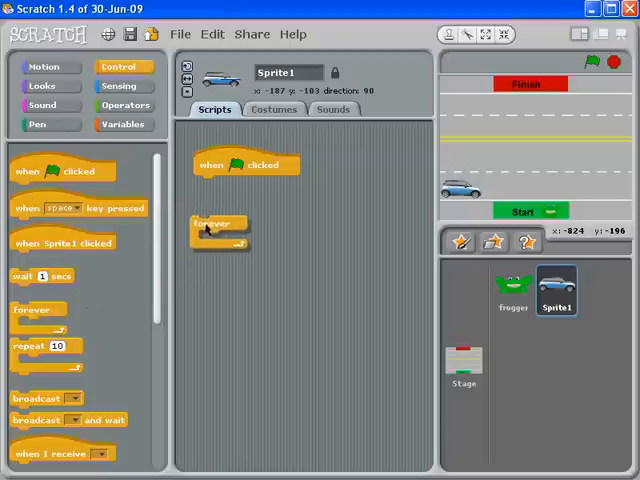
{"action": "left_click_drag", "start_coordinate": [210, 222], "coordinate": [210, 185]}
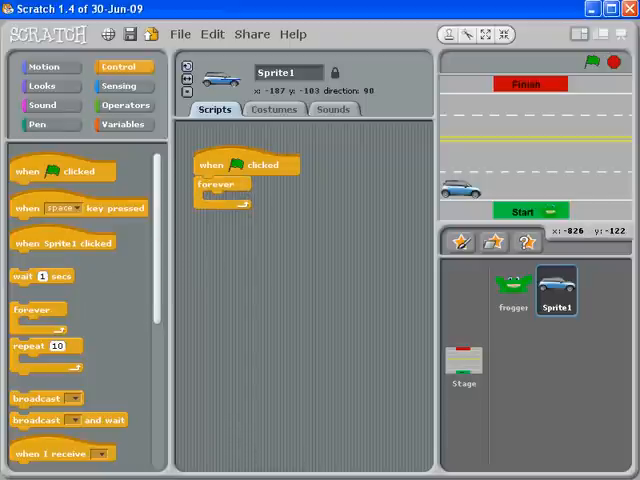
{"action": "left_click", "coordinate": [43, 66]}
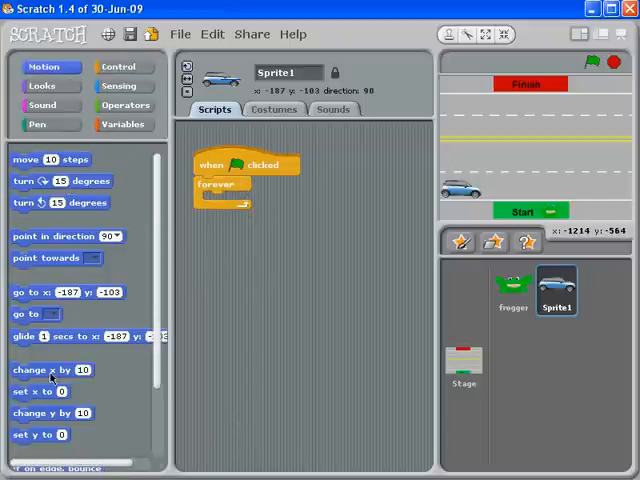
{"action": "left_click_drag", "start_coordinate": [50, 370], "coordinate": [230, 200]}
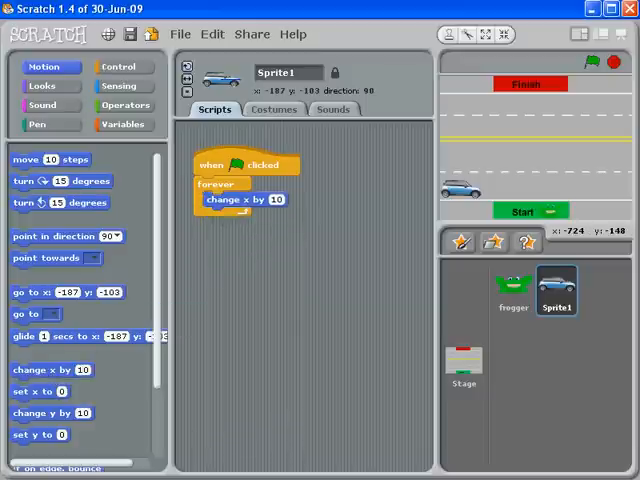
{"action": "mouse_move", "coordinate": [270, 216]}
{"action": "type", "text": "3"}
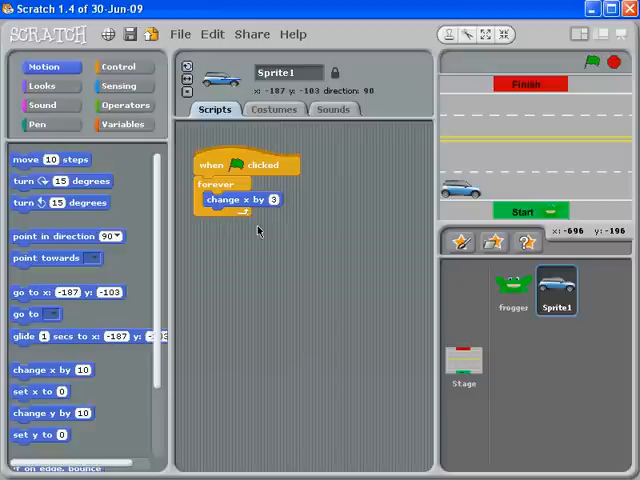
{"action": "mouse_move", "coordinate": [123, 67]}
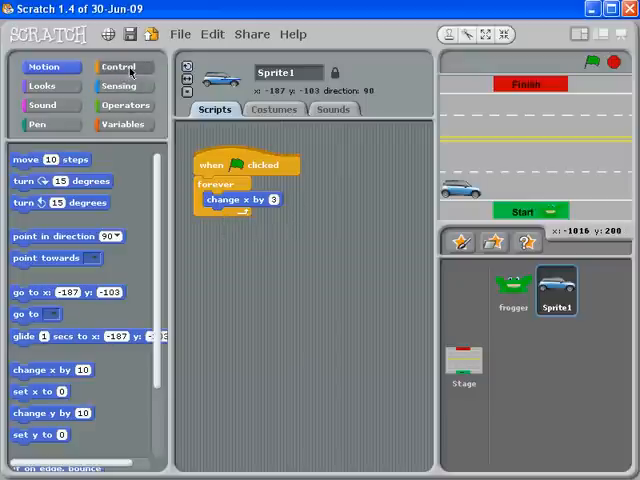
- Add an 'if touching edge?' condition inside the car's forever loop
{"action": "left_click", "coordinate": [116, 67]}
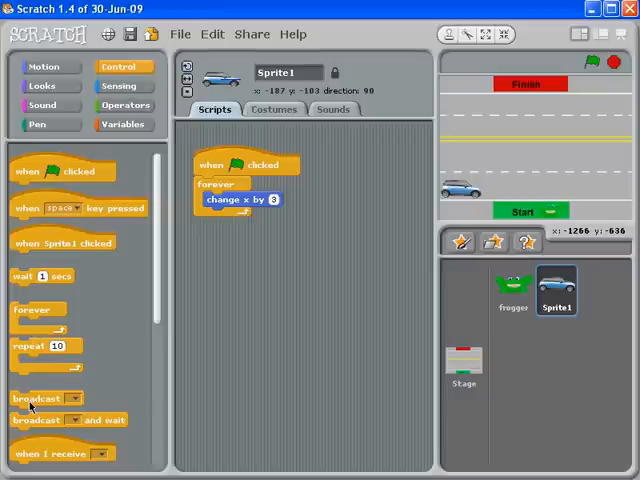
{"action": "scroll", "scroll_direction": "down", "scroll_amount": 3}
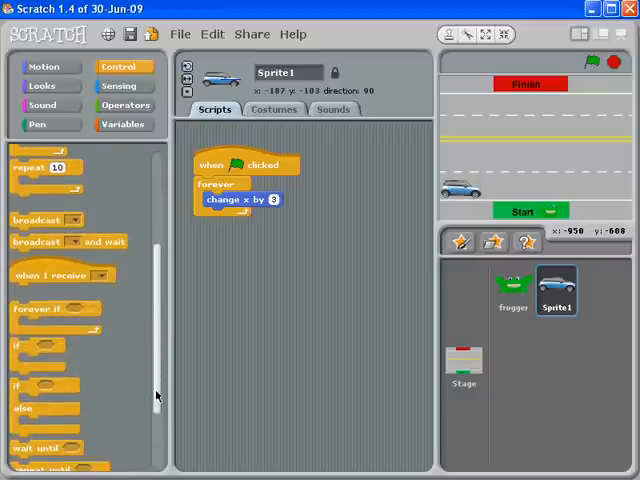
{"action": "scroll", "scroll_direction": "down", "scroll_amount": 3}
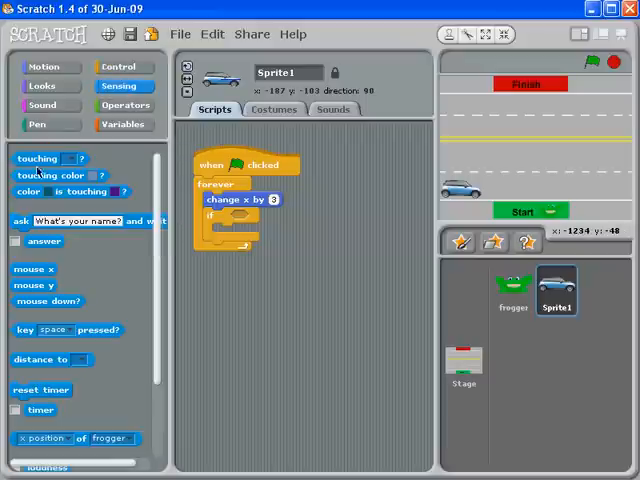
{"action": "left_click_drag", "start_coordinate": [38, 158], "coordinate": [192, 235]}
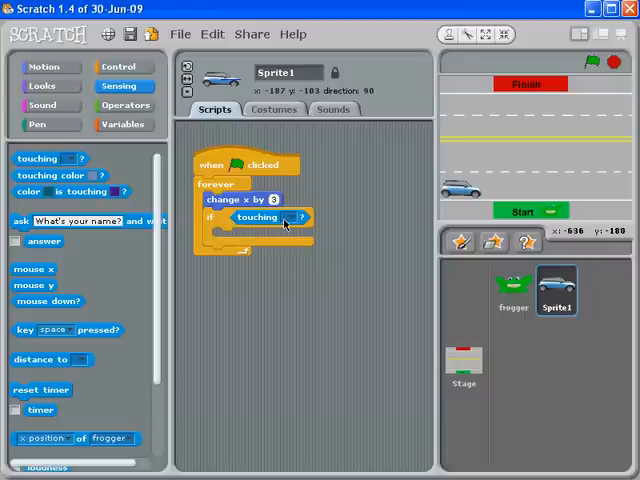
{"action": "left_click", "coordinate": [299, 217]}
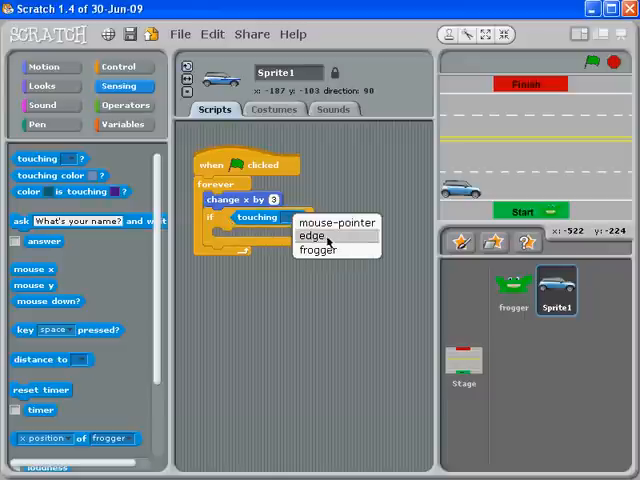
{"action": "left_click", "coordinate": [313, 236]}
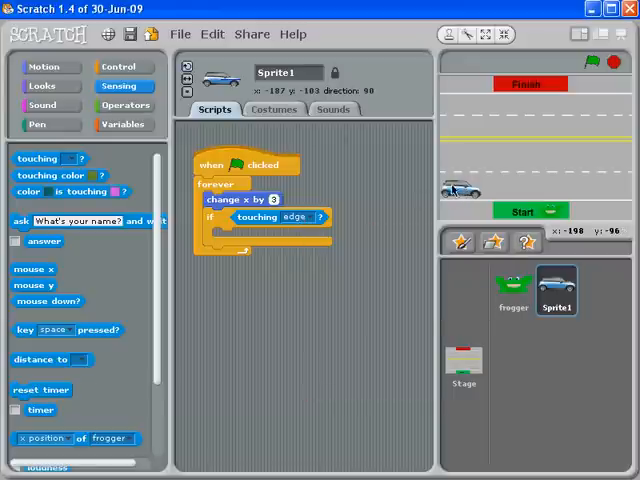
{"action": "mouse_move", "coordinate": [456, 197]}
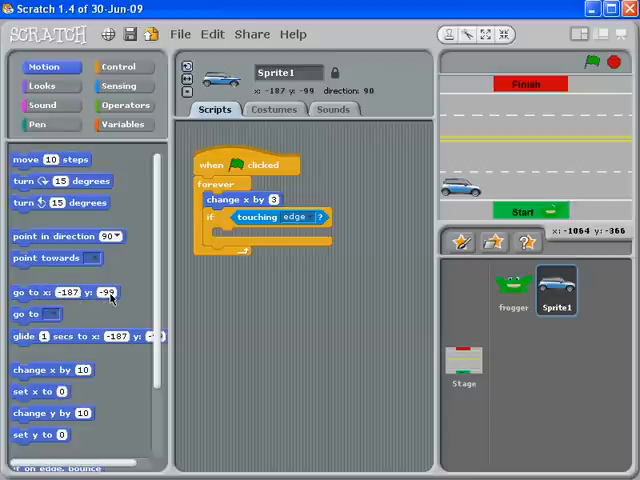
{"action": "mouse_move", "coordinate": [414, 218]}
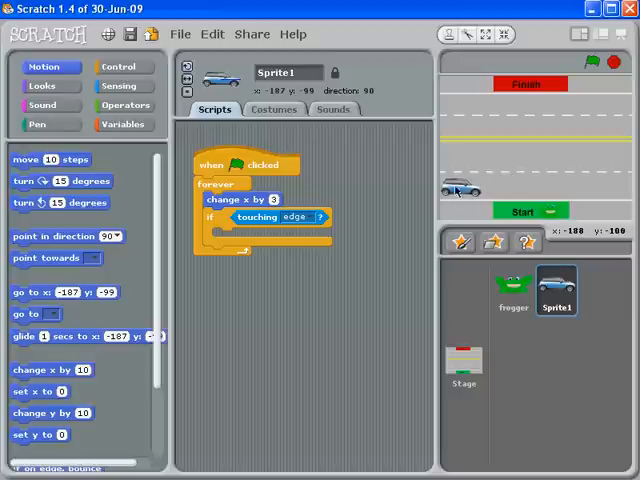
{"action": "mouse_move", "coordinate": [468, 192]}
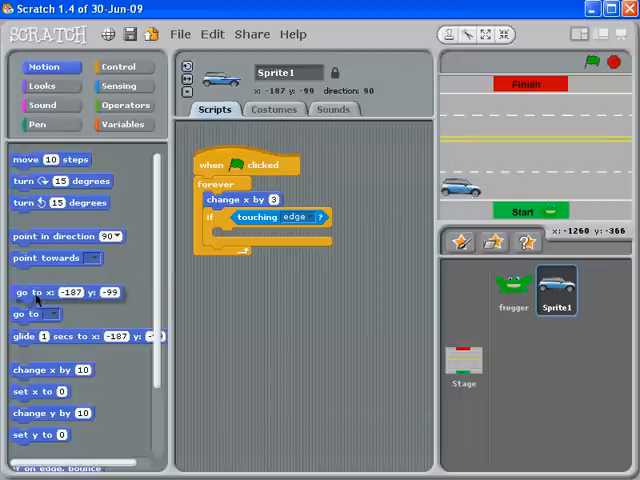
- Place a 'go to x: -187 y: -99' block inside the touching-edge check
{"action": "left_click_drag", "start_coordinate": [50, 292], "coordinate": [270, 238]}
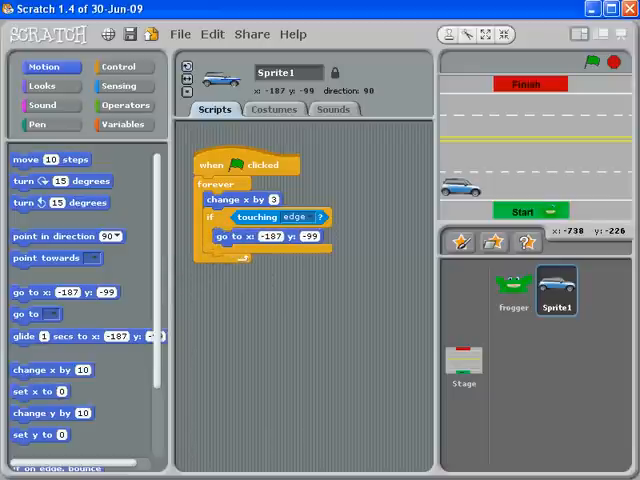
{"action": "mouse_move", "coordinate": [617, 196]}
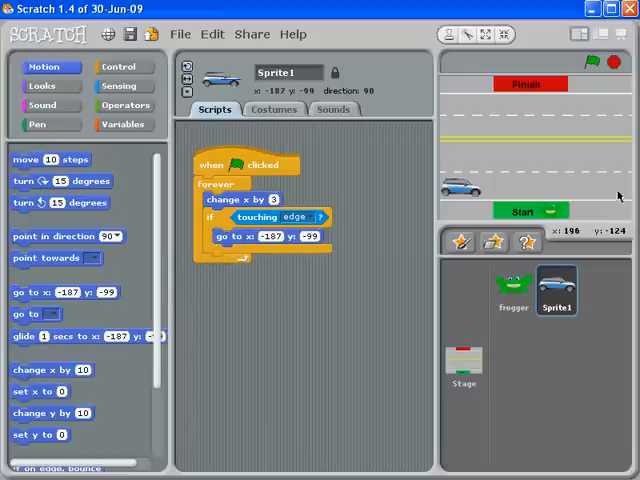
{"action": "mouse_move", "coordinate": [615, 200]}
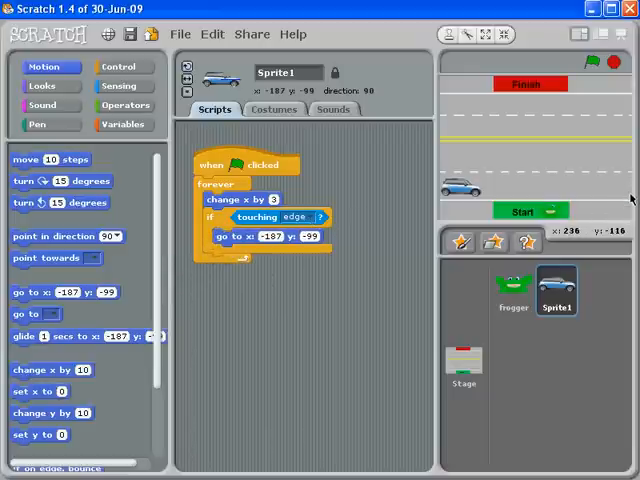
{"action": "mouse_move", "coordinate": [438, 198]}
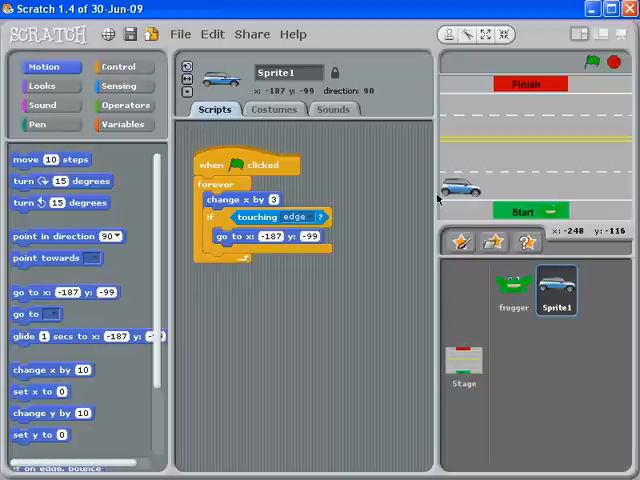
{"action": "mouse_move", "coordinate": [440, 193]}
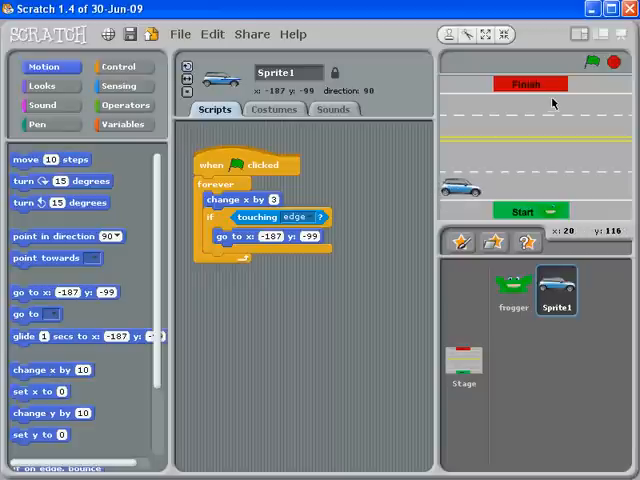
- Run the car script with the green flag, then stop it
{"action": "left_click", "coordinate": [597, 63]}
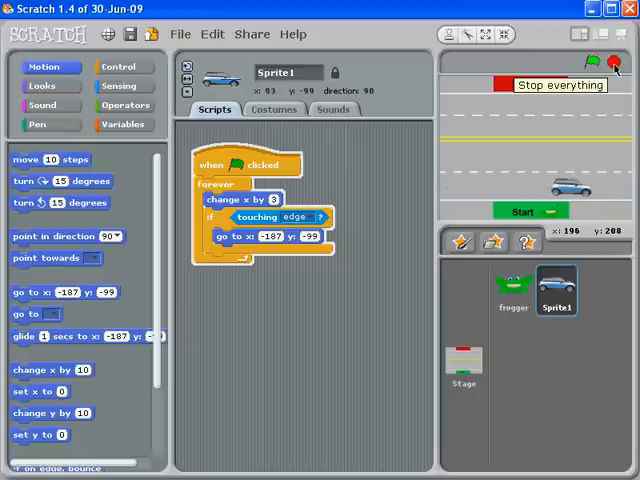
{"action": "left_click", "coordinate": [595, 62]}
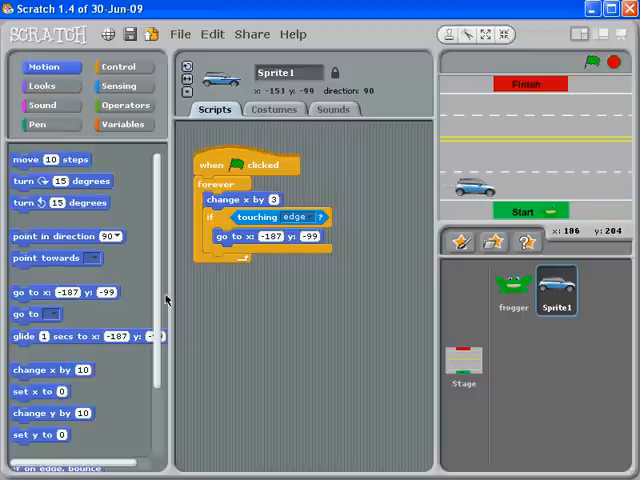